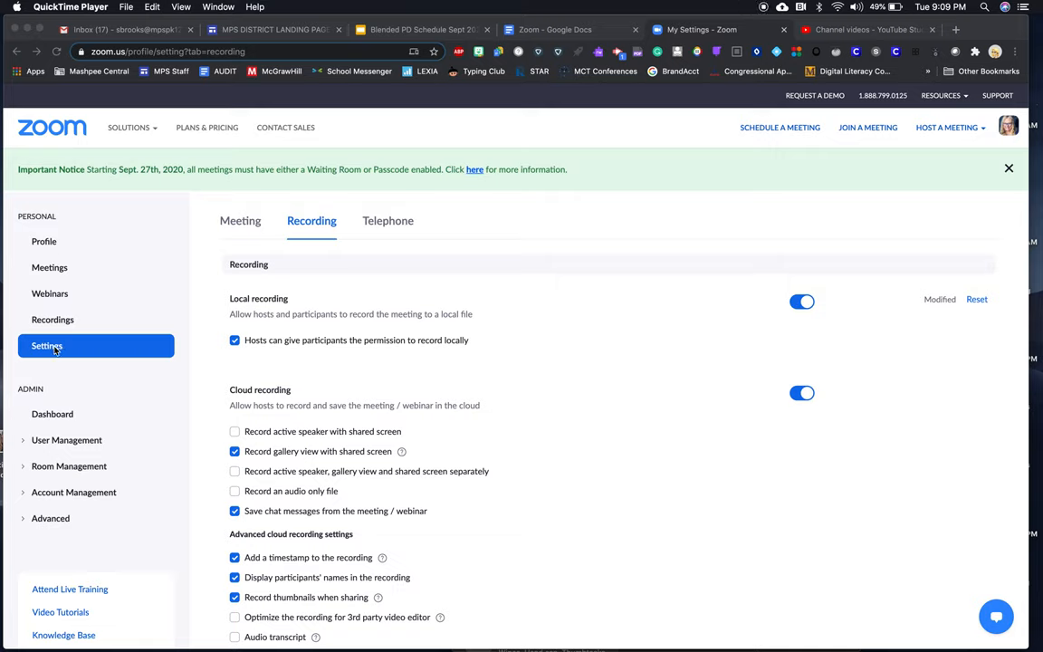
mouse_move(319, 233)
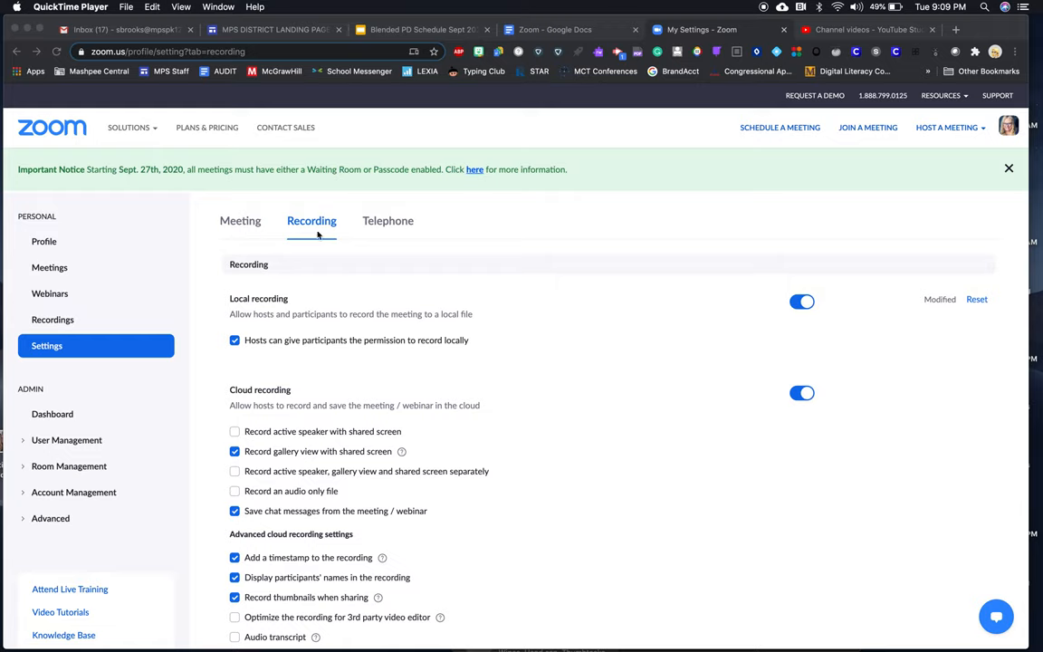
mouse_move(318, 240)
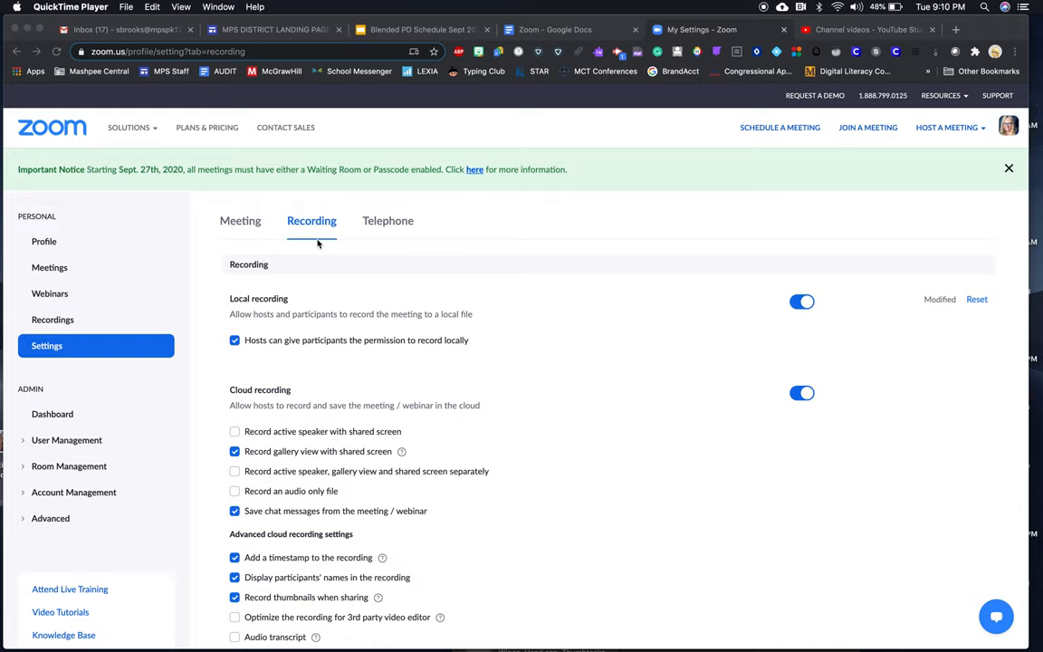
mouse_move(630, 402)
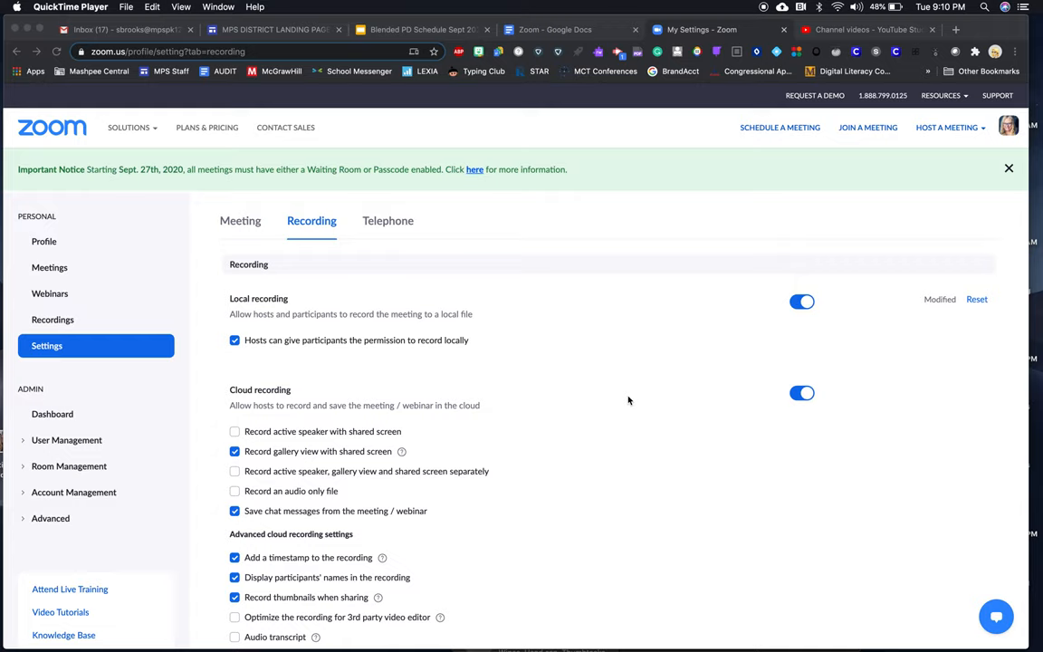
mouse_move(255, 329)
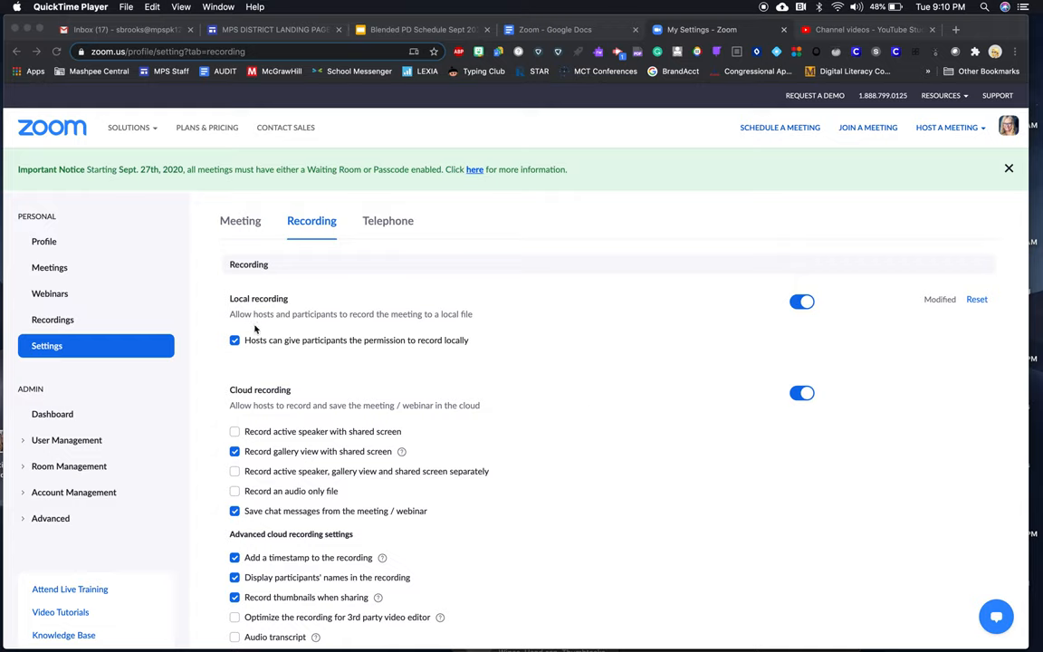
mouse_move(396, 329)
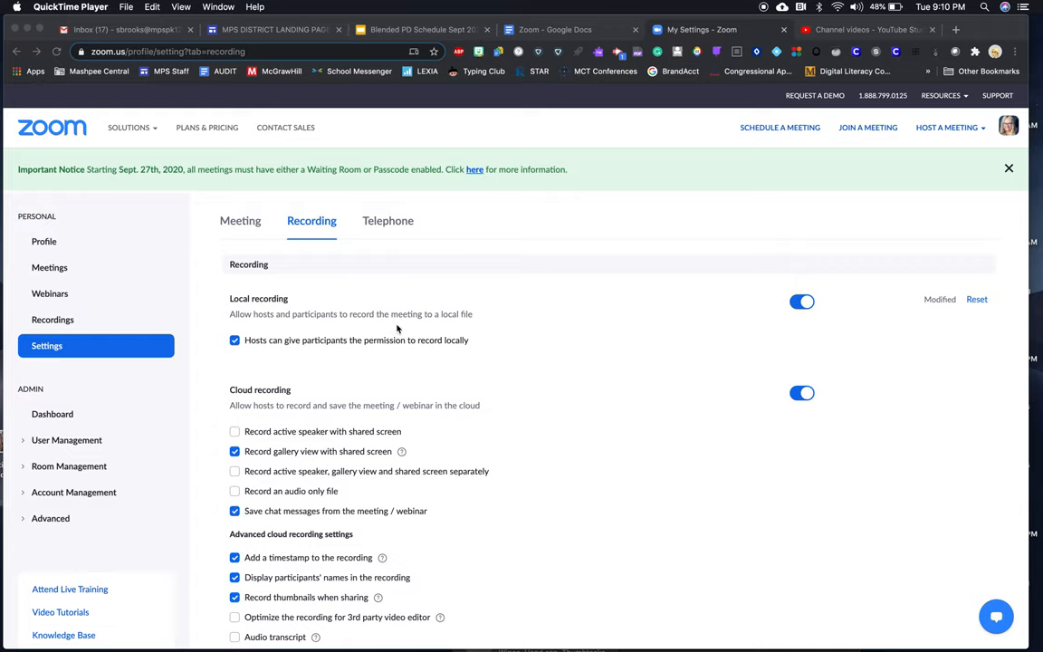
mouse_move(272, 358)
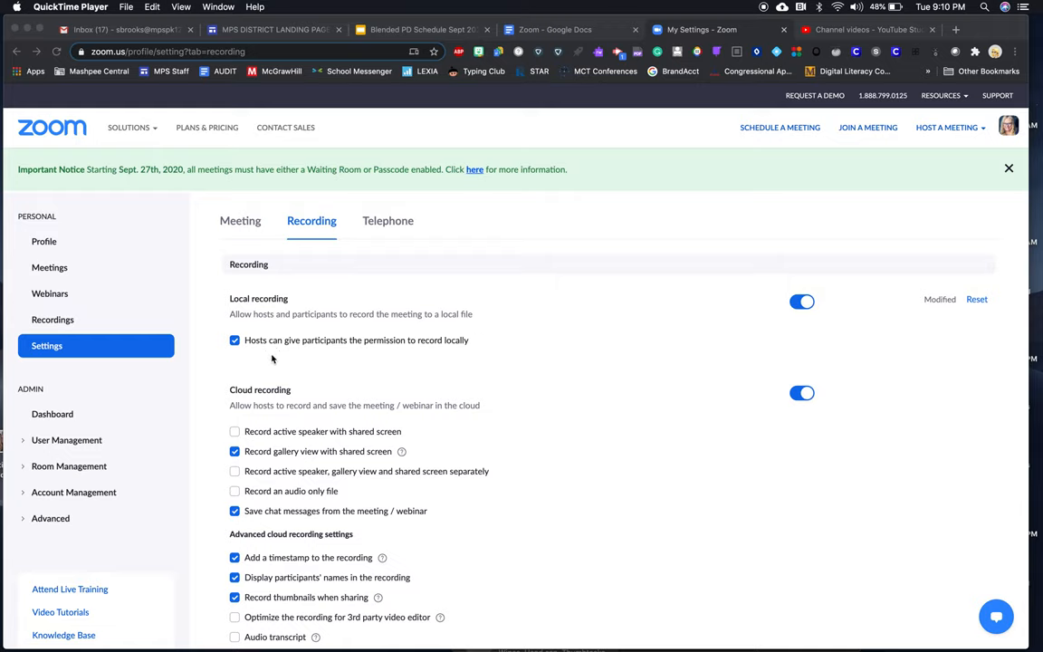
mouse_move(270, 347)
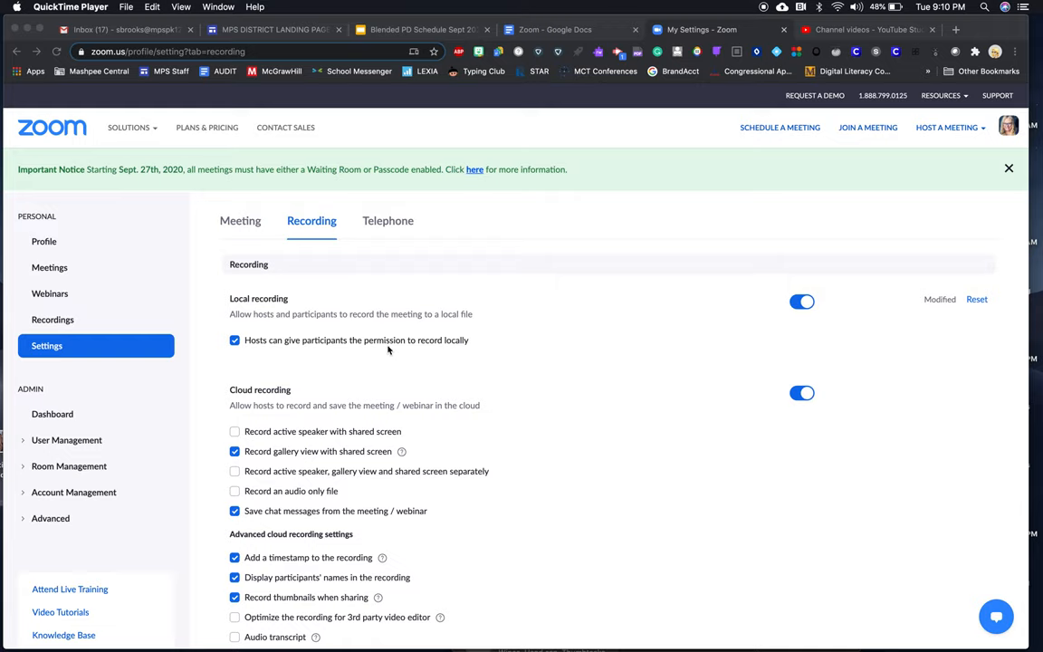
mouse_move(470, 353)
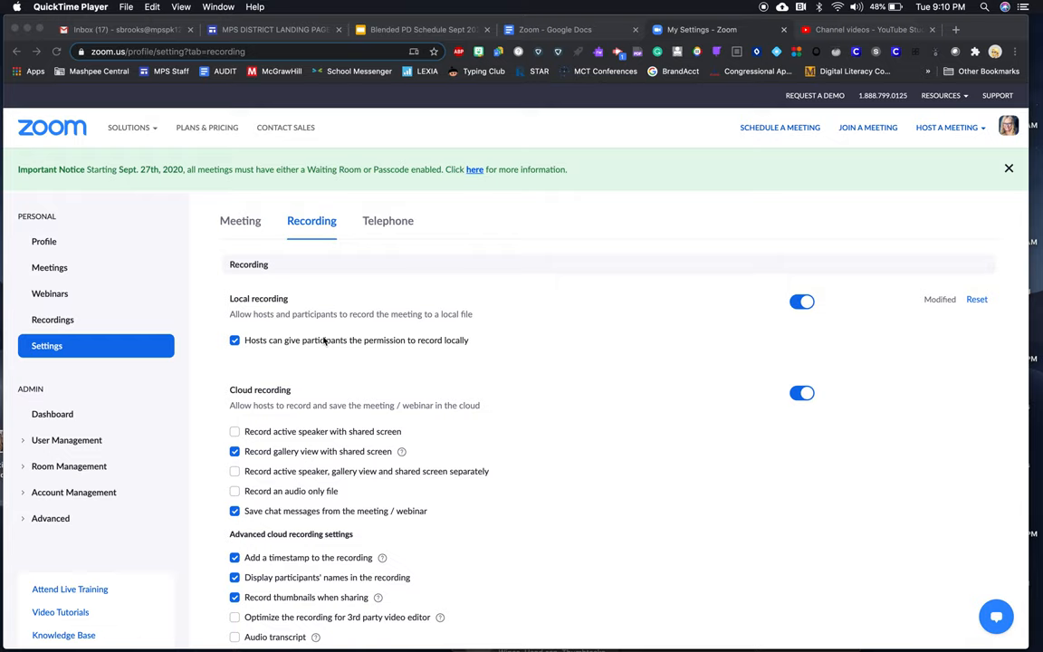
mouse_move(232, 347)
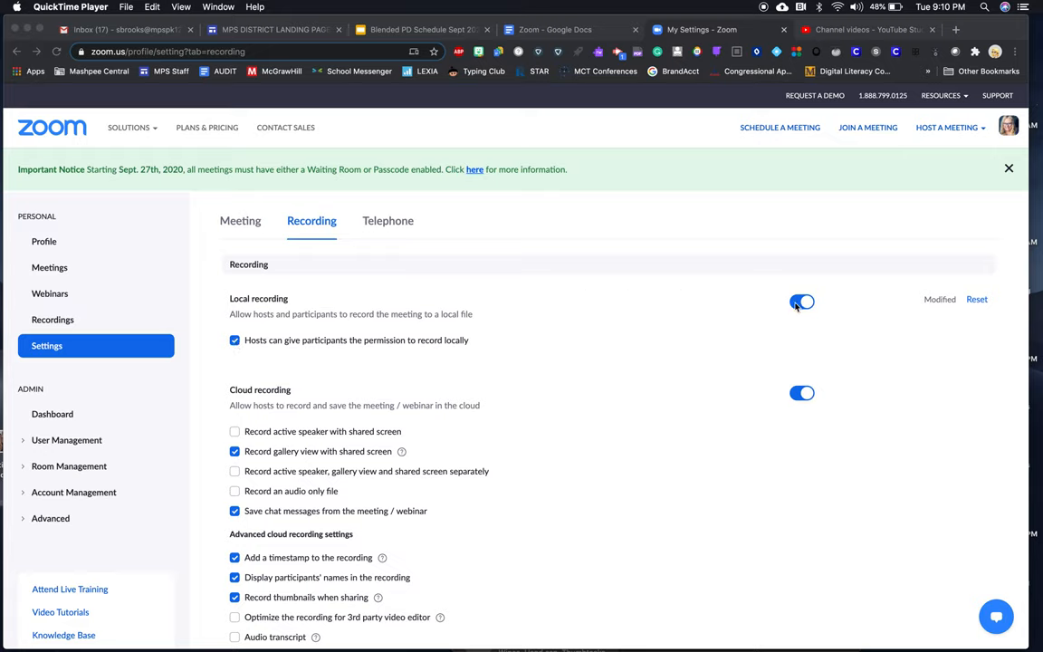
scroll("down", 3)
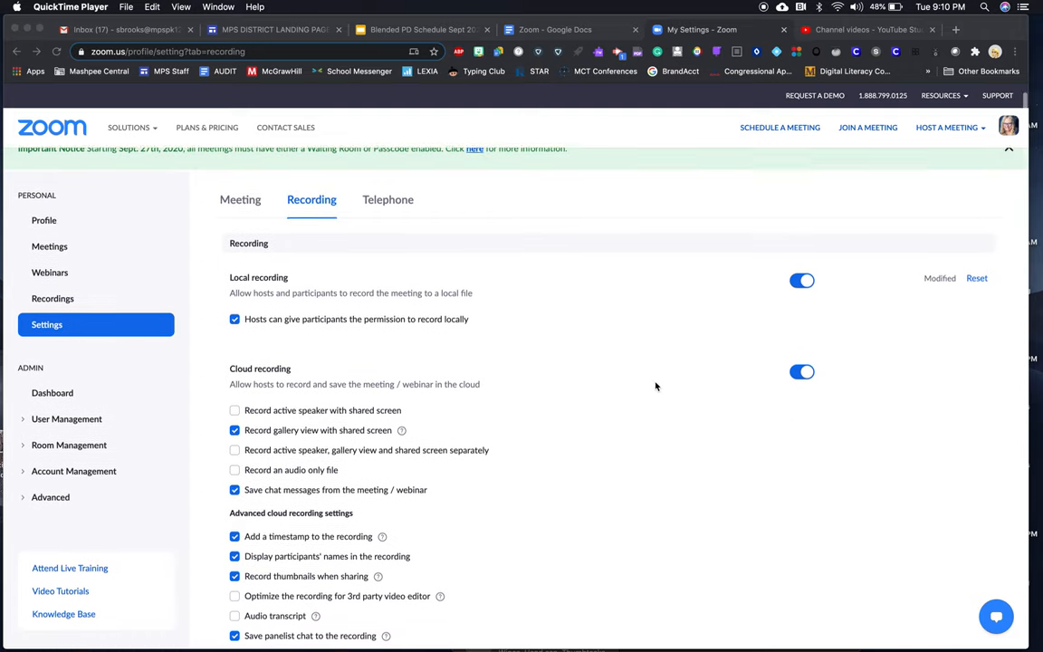
scroll("down", 3)
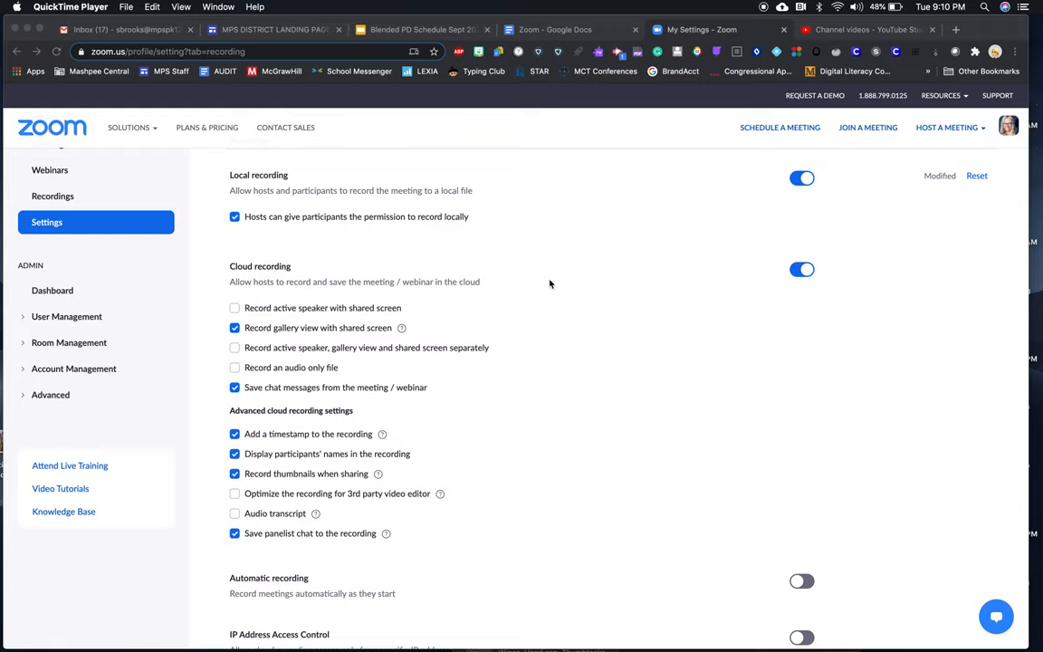
mouse_move(325, 286)
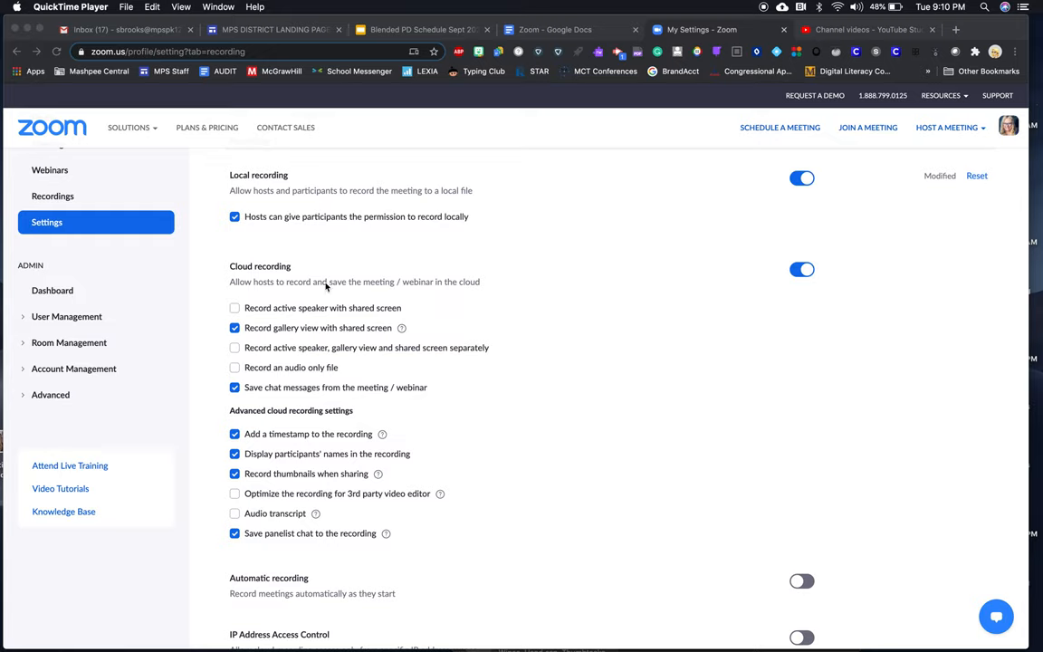
mouse_move(610, 275)
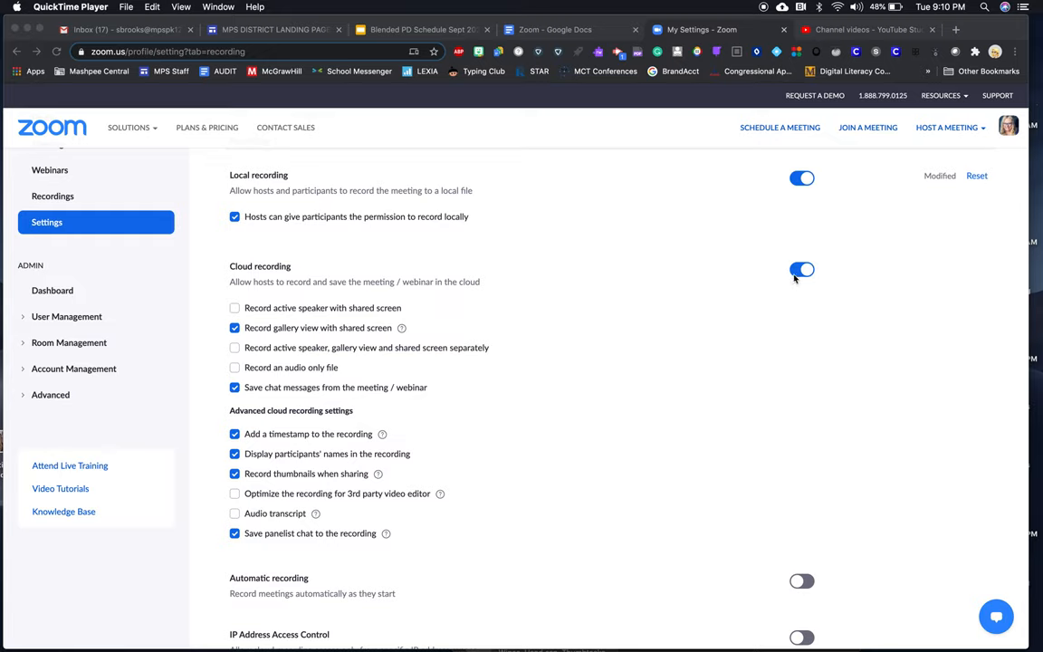
mouse_move(787, 257)
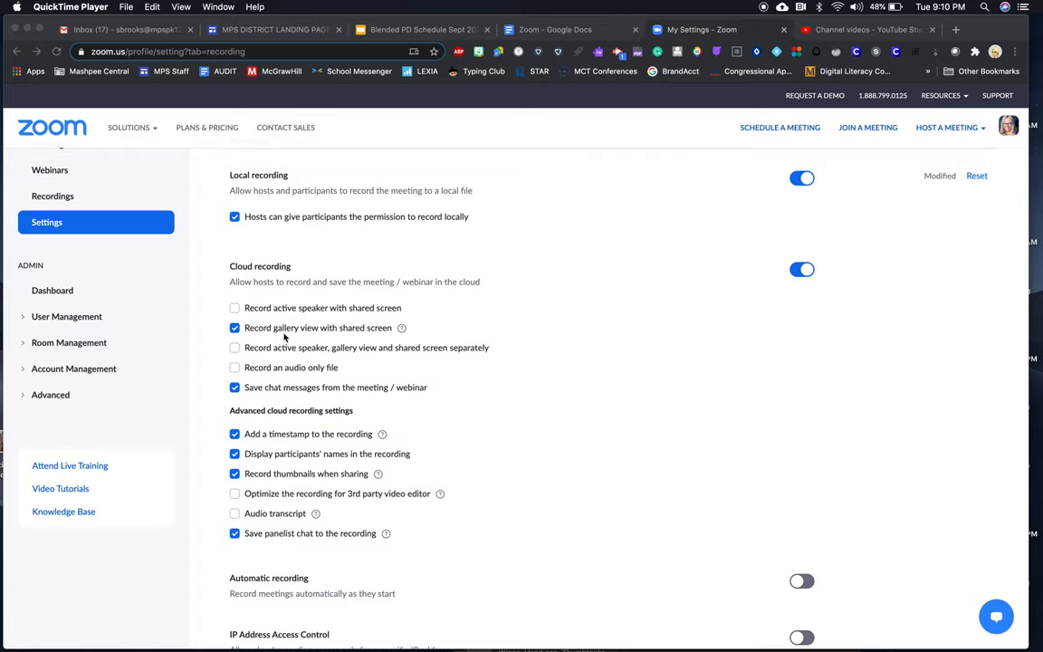
mouse_move(267, 315)
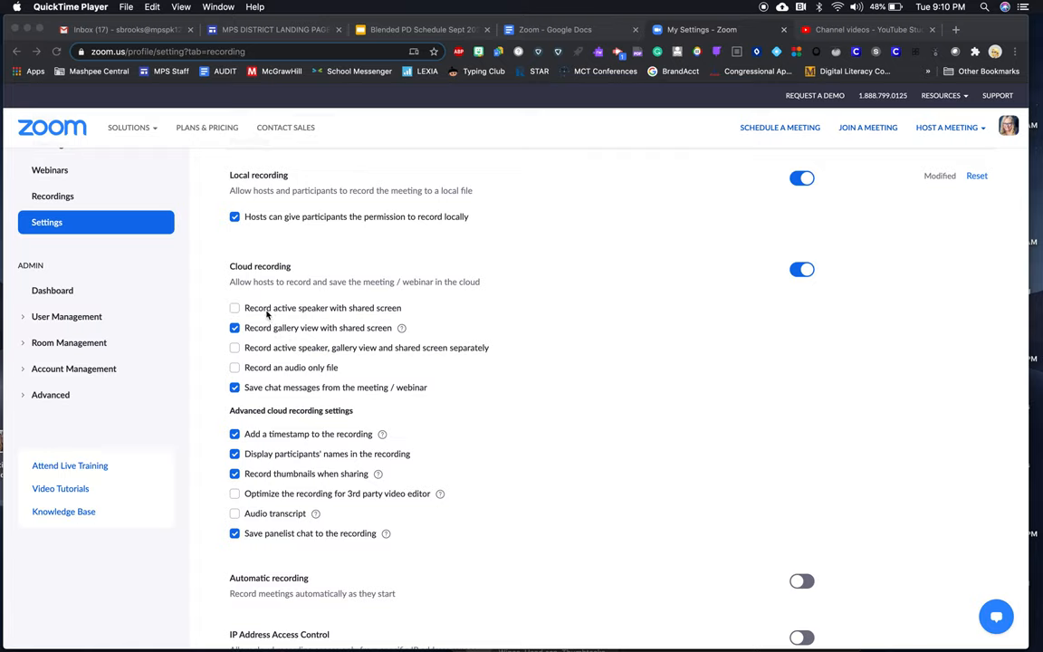
mouse_move(311, 319)
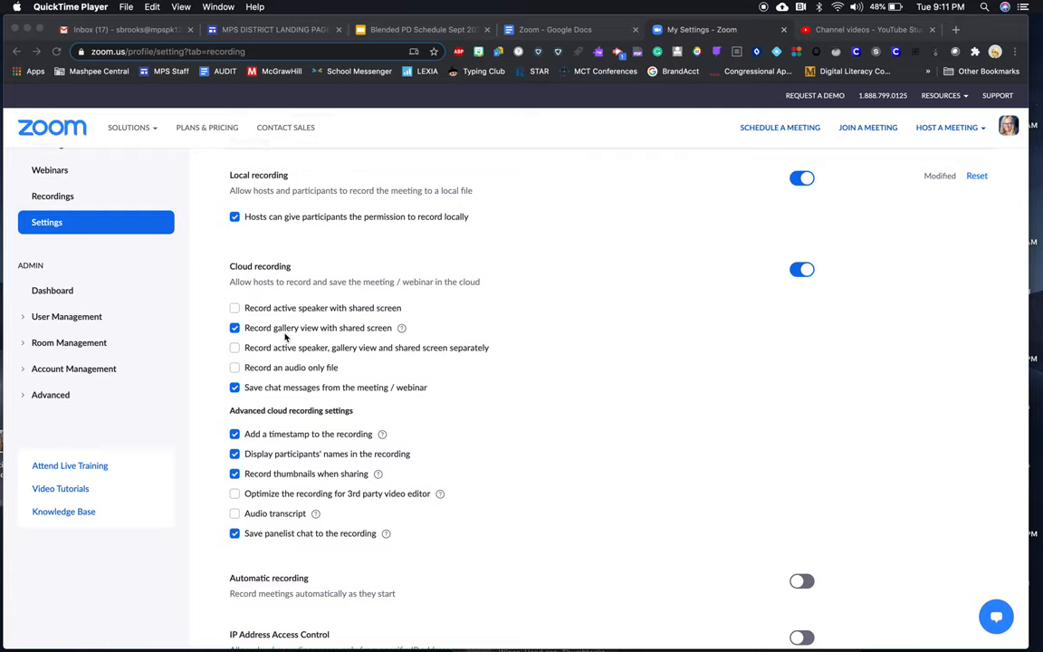
mouse_move(373, 337)
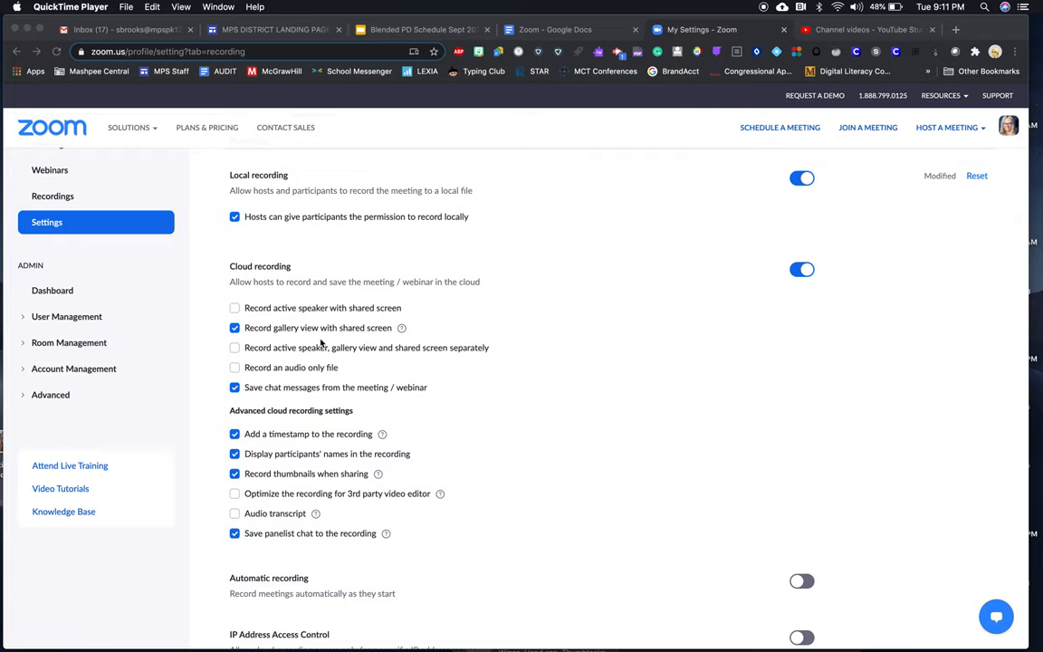
mouse_move(433, 358)
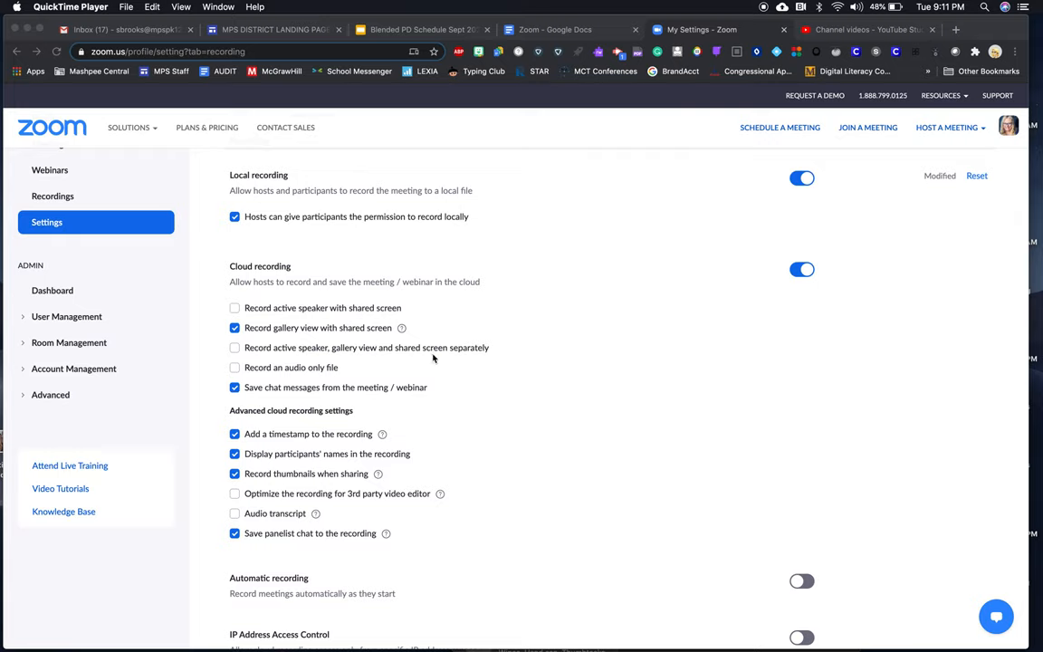
mouse_move(275, 365)
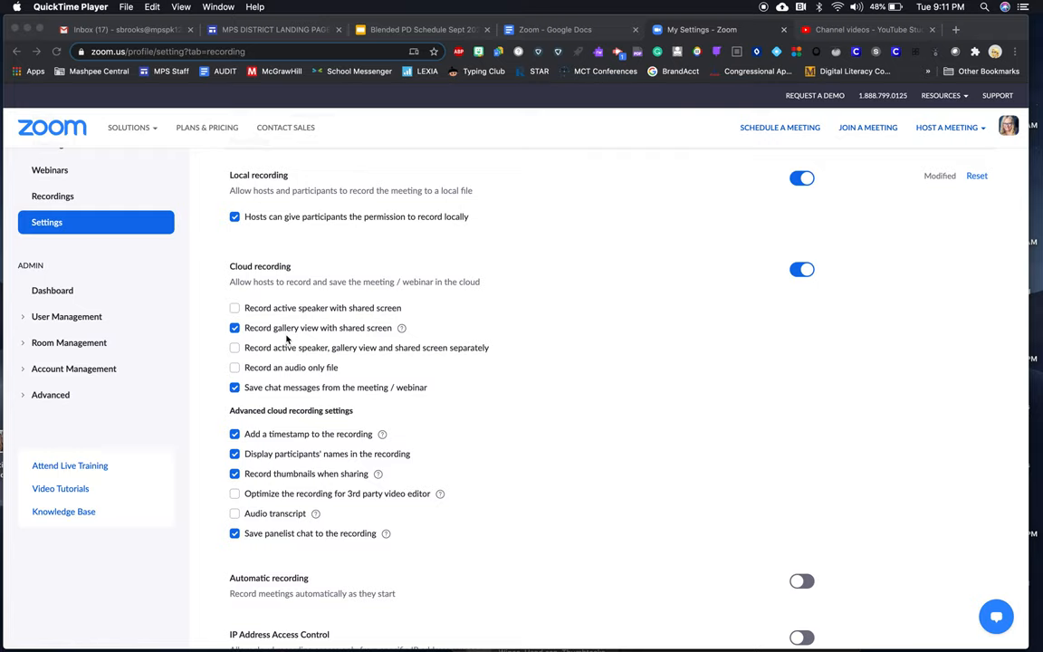
mouse_move(257, 387)
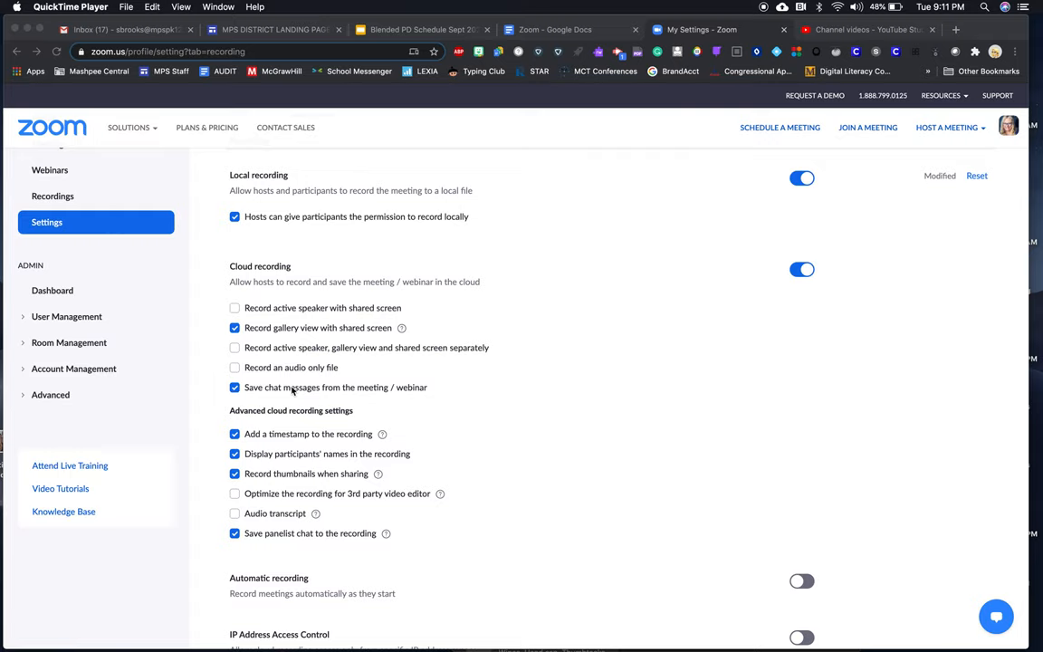
mouse_move(288, 420)
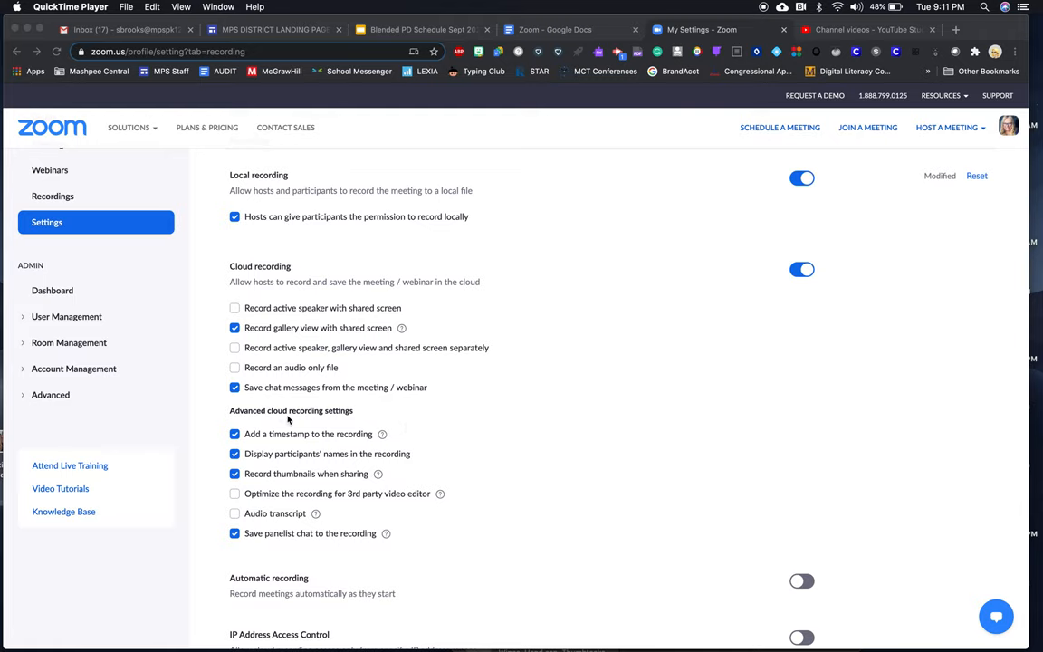
scroll("down", 3)
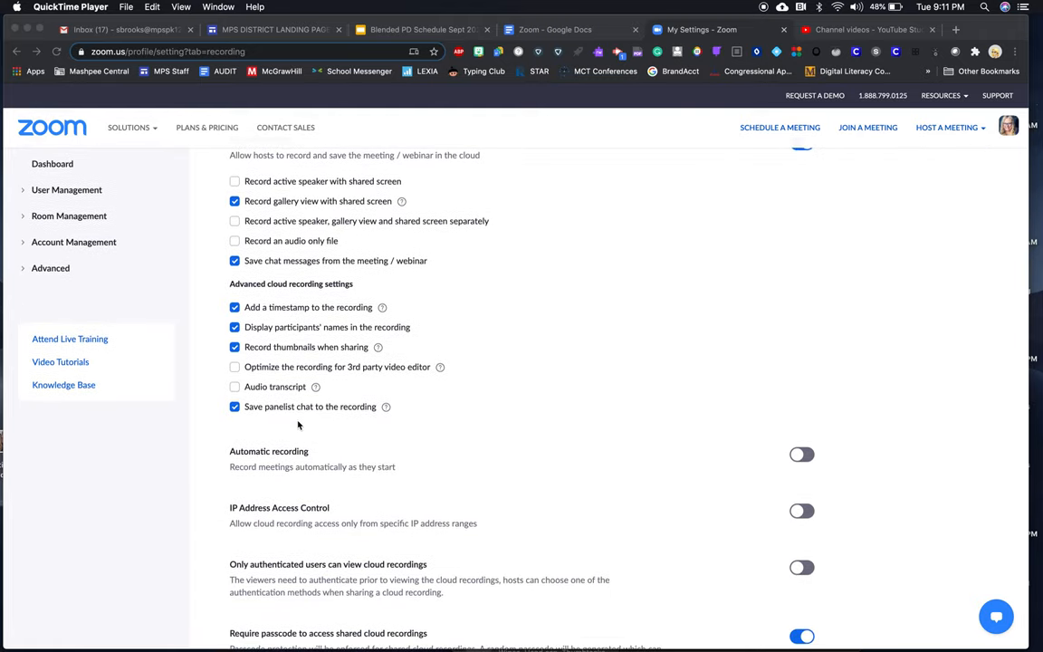
scroll("down", 3)
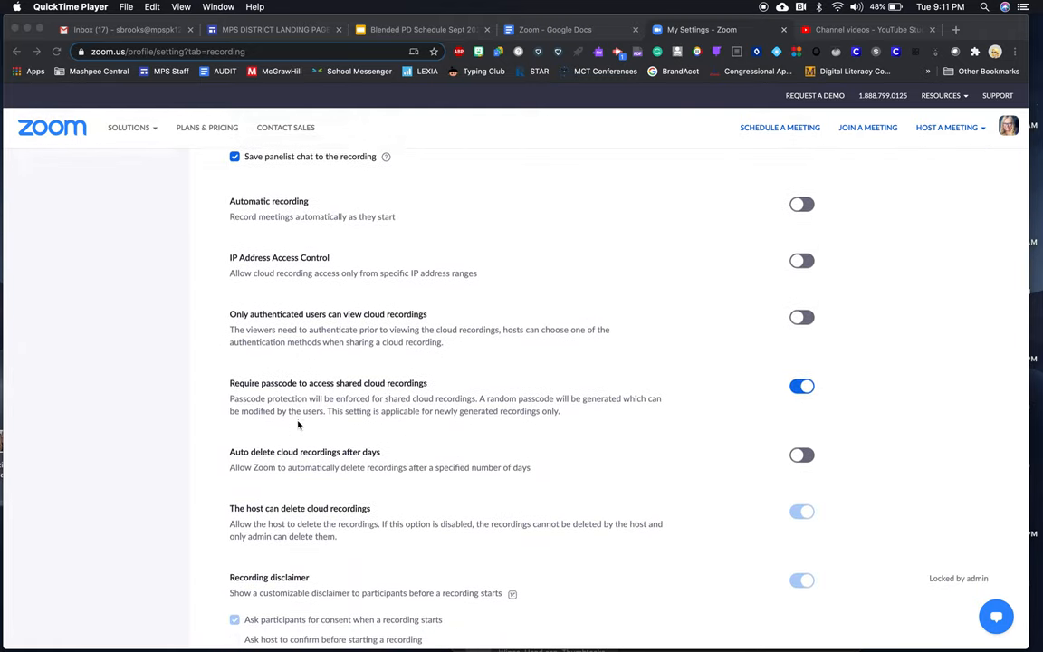
scroll("down", 3)
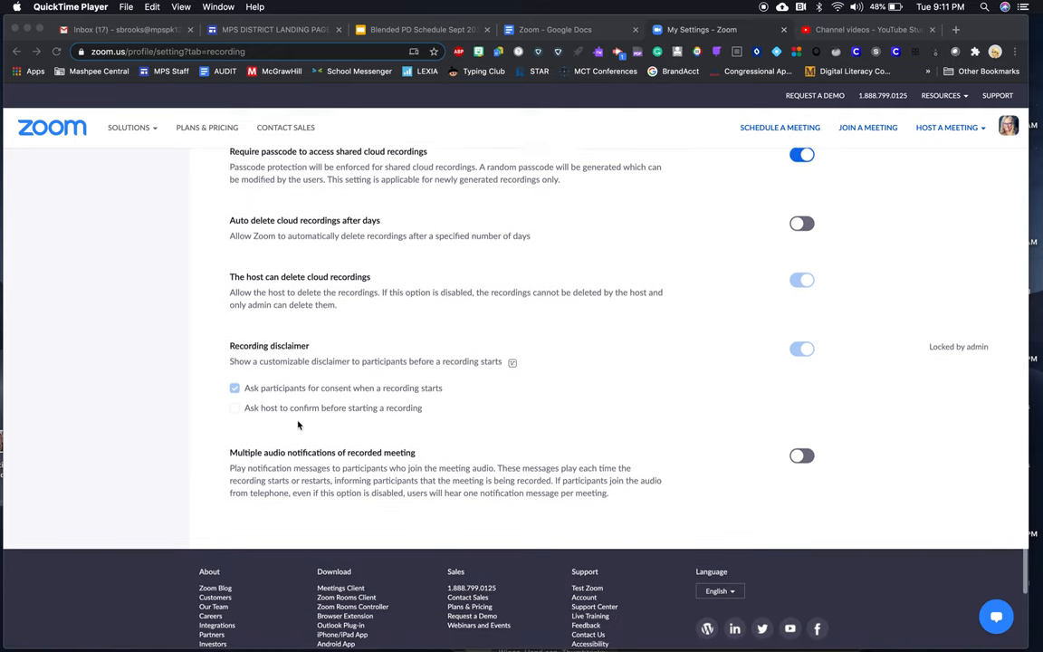